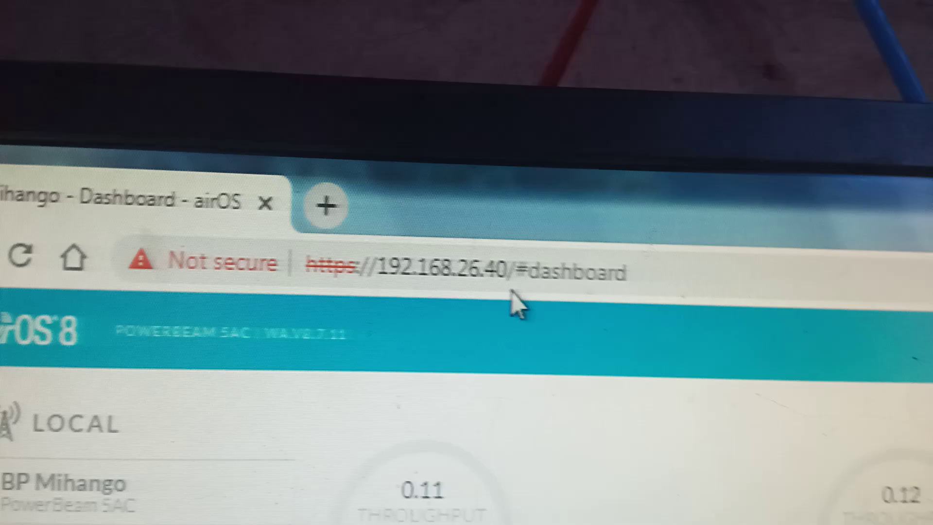
Launch a second Command Prompt window from the Start menu search with cmd.
{"action": "scroll", "scroll_direction": "down", "scroll_amount": 3}
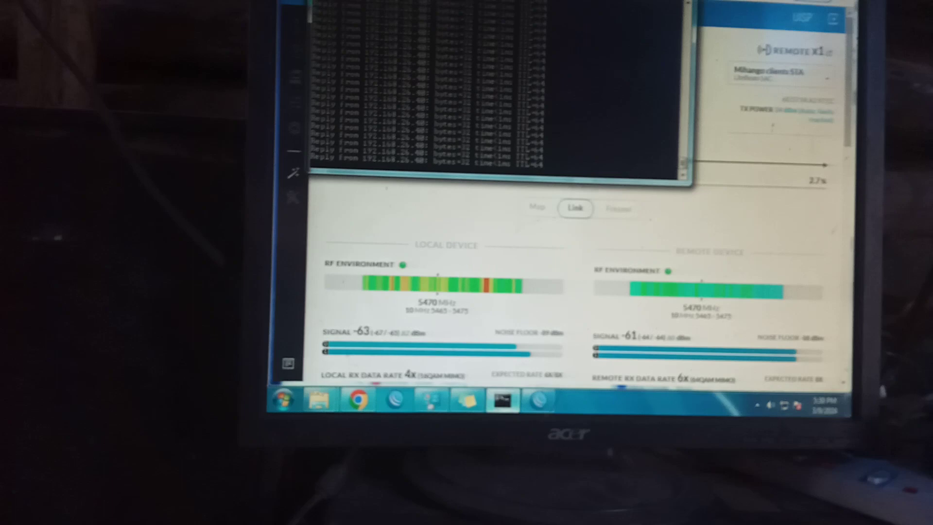
{"action": "left_click", "coordinate": [279, 398]}
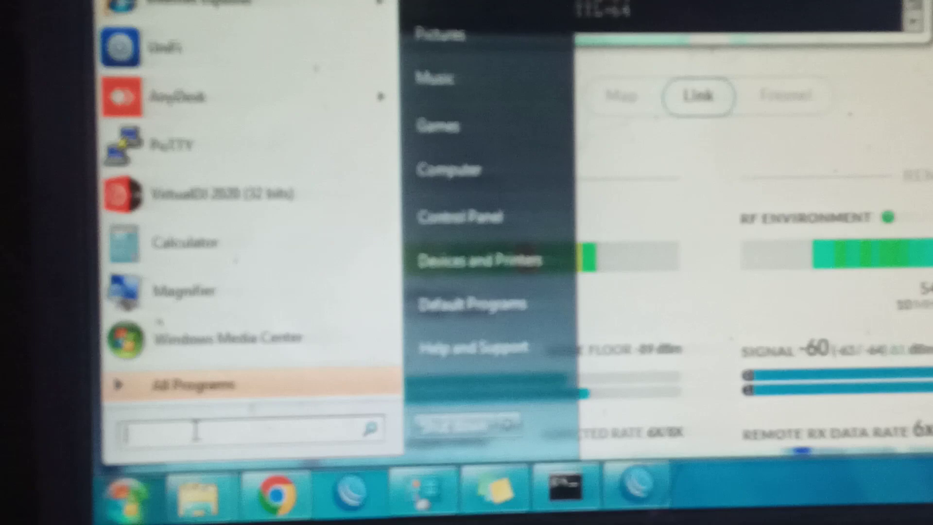
{"action": "type", "text": "cmd"}
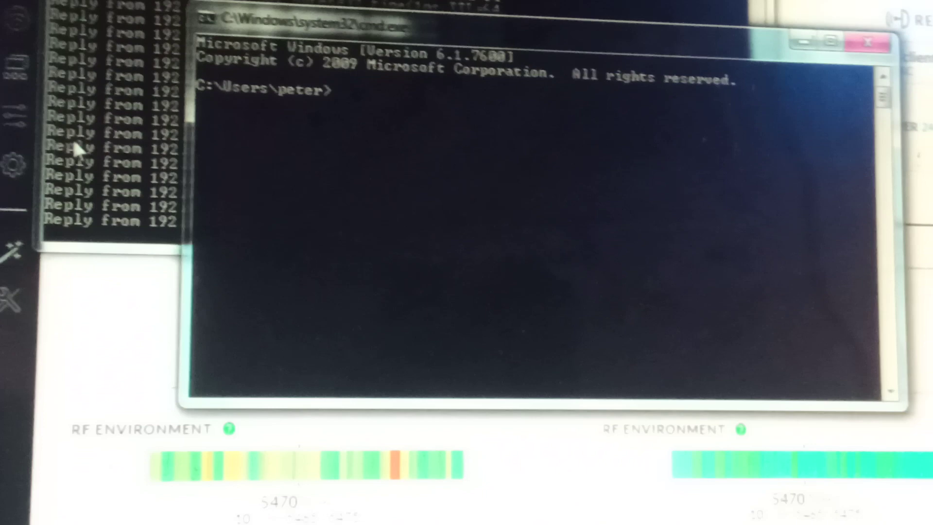
Ping 8.8.8.8 and get Destination net unreachable replies from 10.0.0.1.
{"action": "type", "text": "8"}
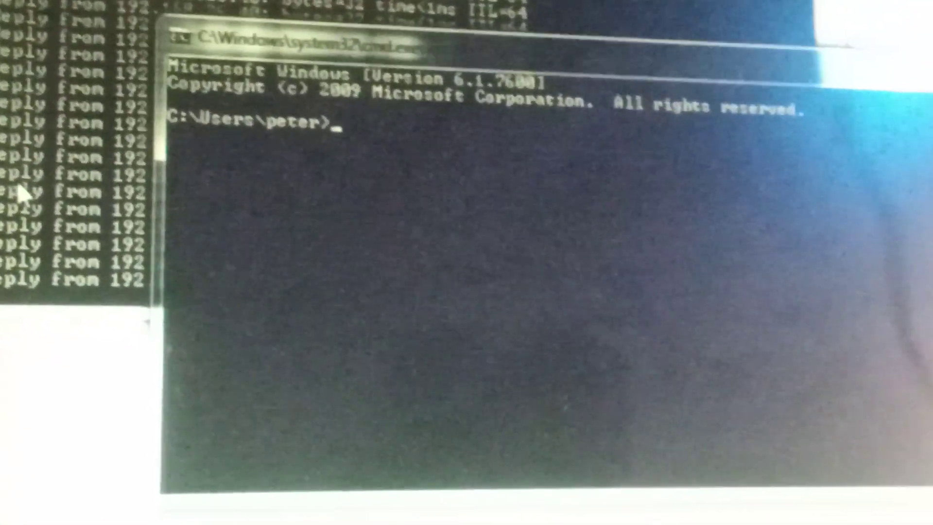
{"action": "type", "text": "ping"}
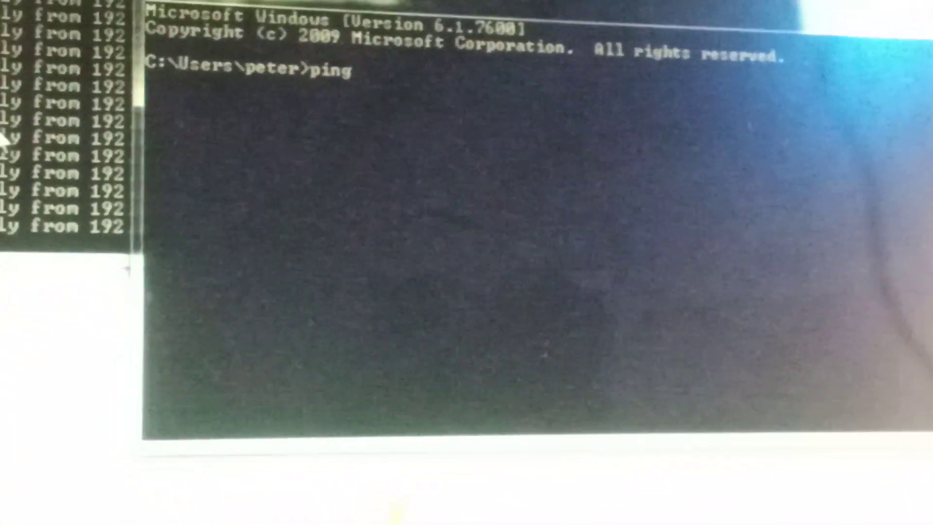
{"action": "type", "text": "8.8.8.8"}
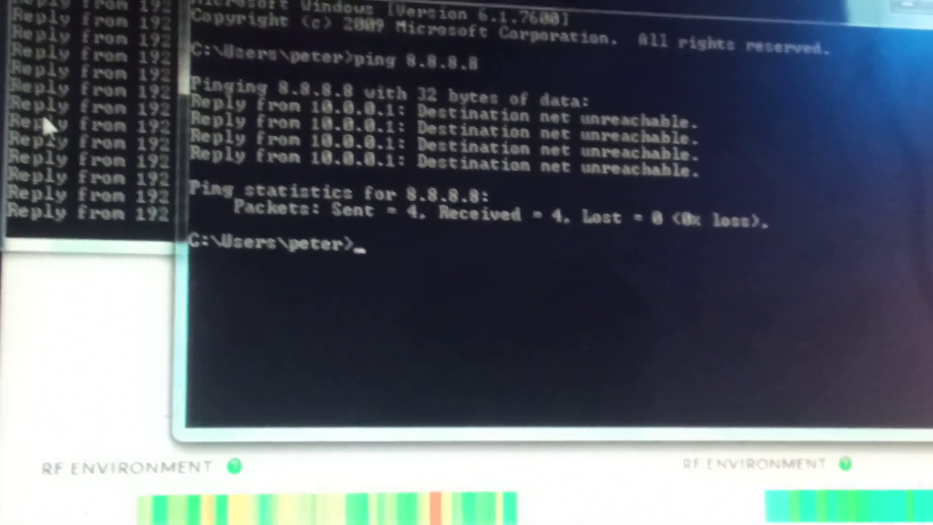
{"action": "scroll", "scroll_direction": "down", "scroll_amount": 3}
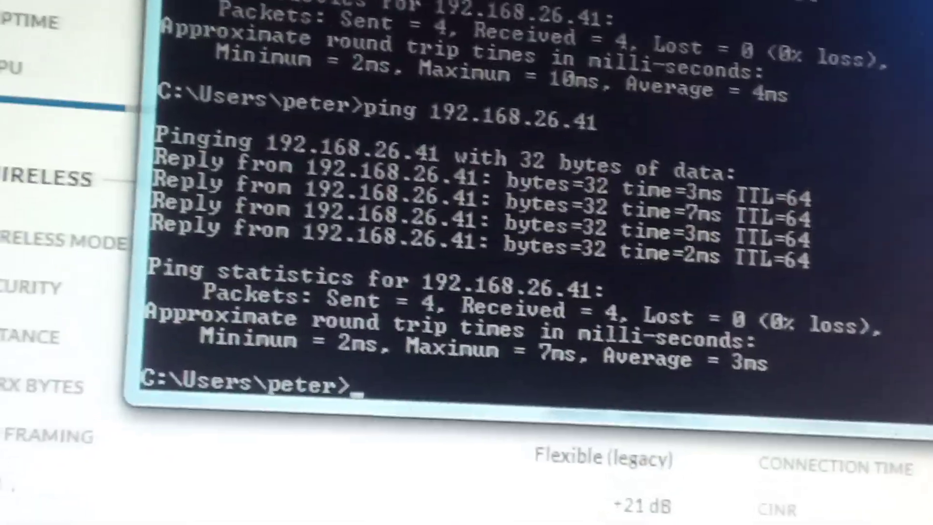
Run ping 192.168.26.41 -t for a continuous ping replying at about 2 ms.
{"action": "type", "text": "ping 192.168.26.41"}
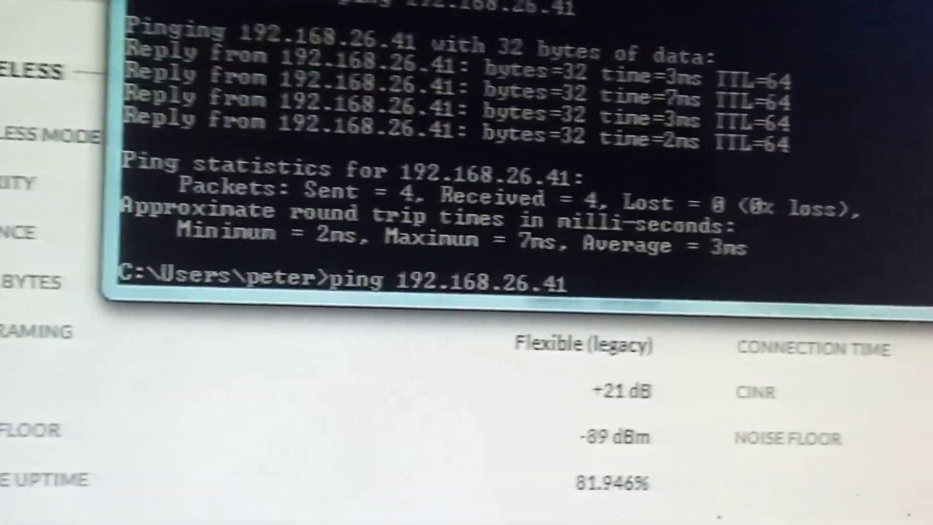
{"action": "type", "text": "-t"}
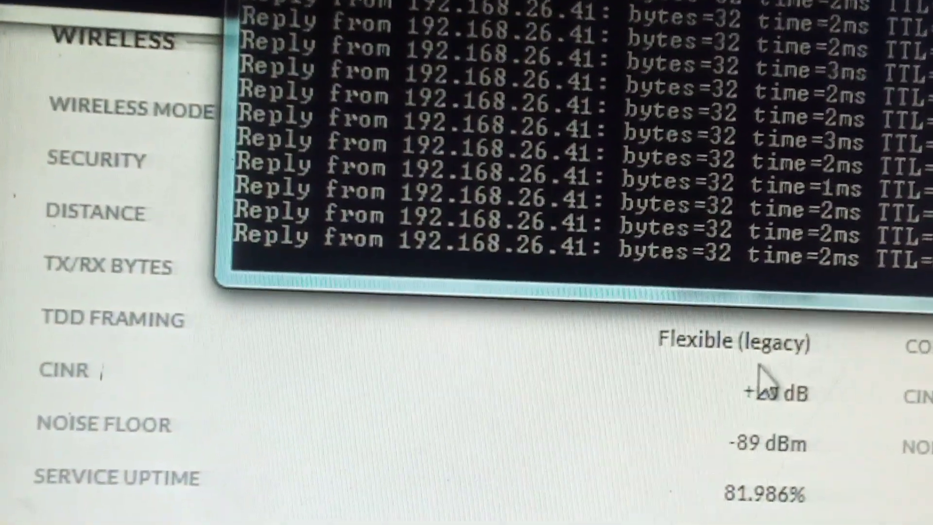
{"action": "scroll", "scroll_direction": "down", "scroll_amount": 3}
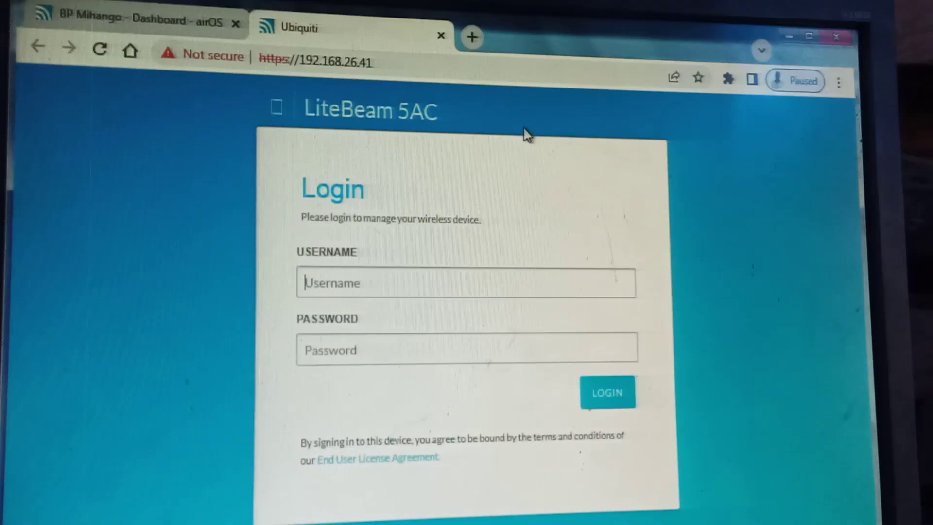
{"action": "scroll", "scroll_direction": "down", "scroll_amount": 3}
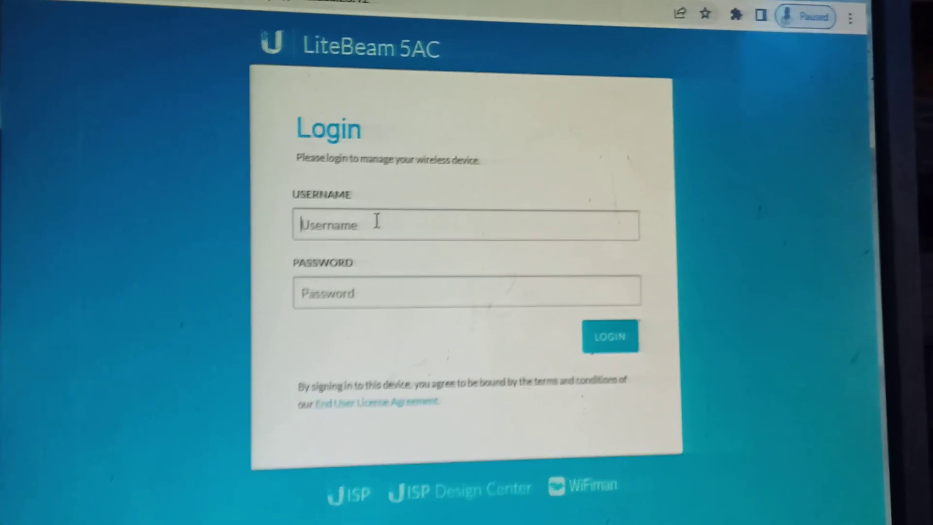
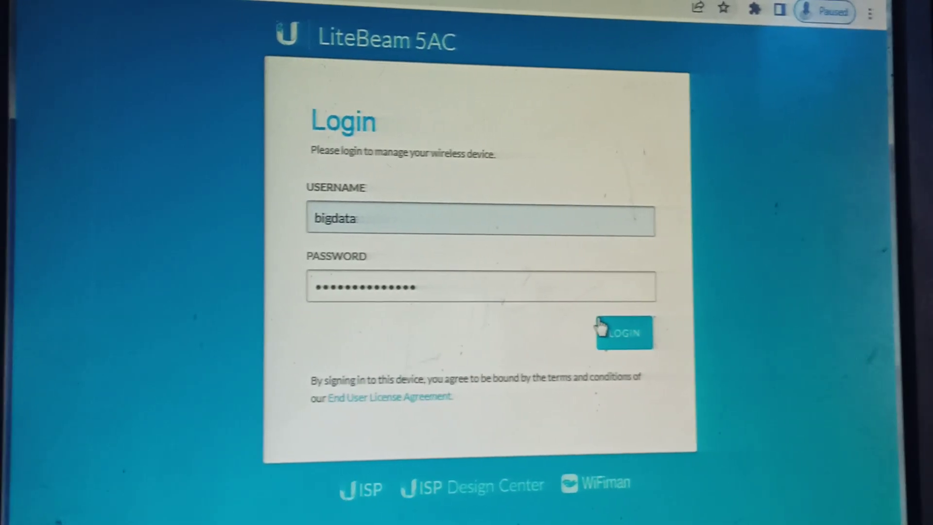
{"action": "left_click", "coordinate": [624, 332]}
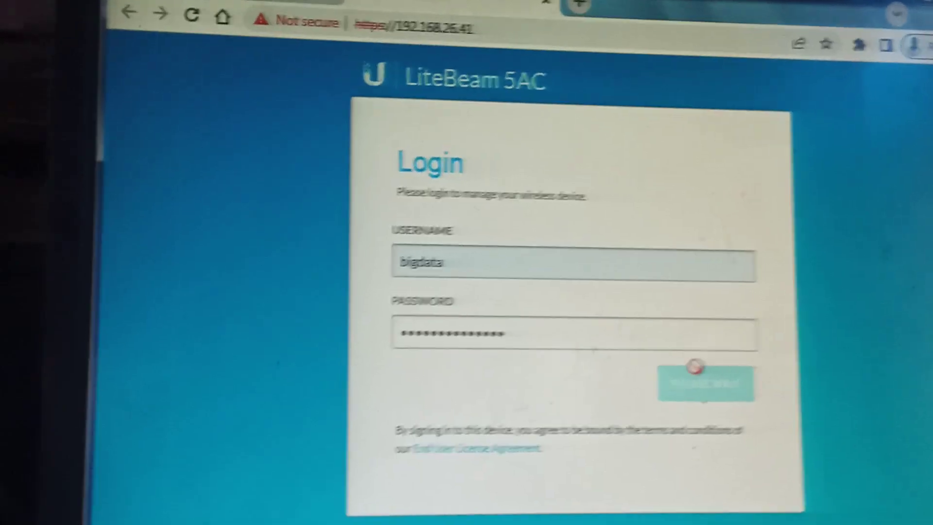
{"action": "left_click", "coordinate": [707, 383]}
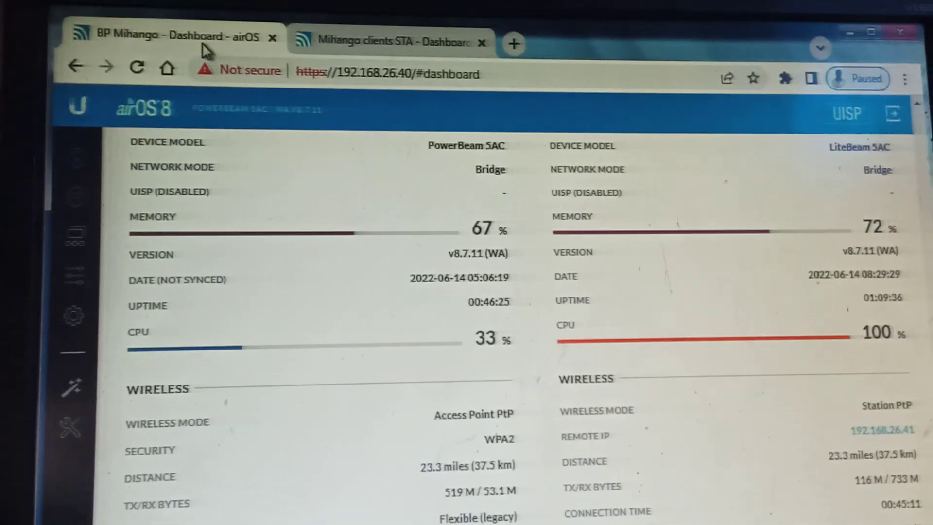
{"action": "scroll", "scroll_direction": "down", "scroll_amount": 3}
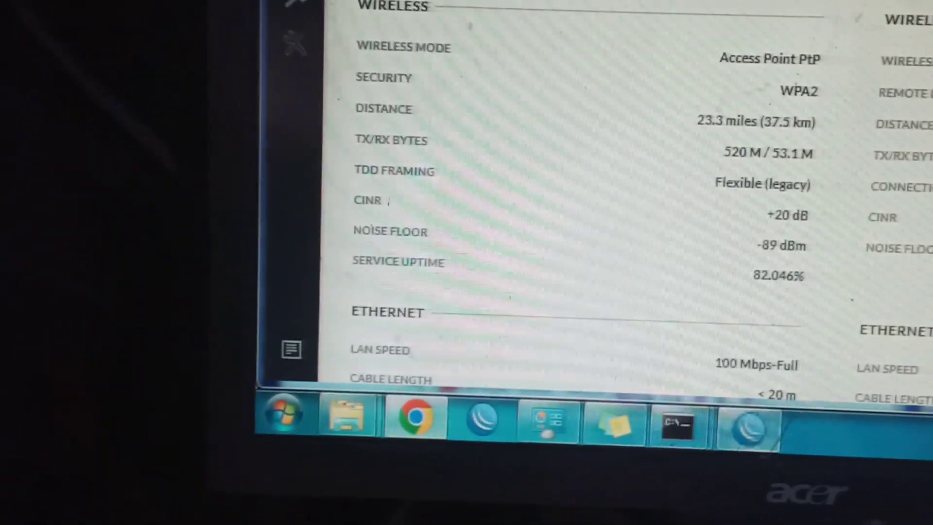